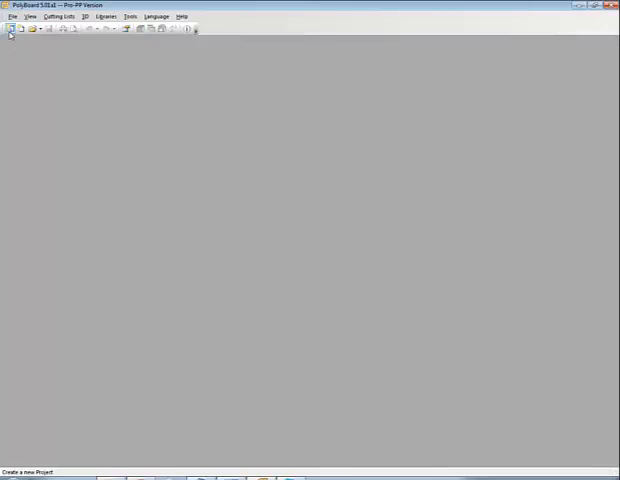
Start a new, empty project from the toolbar.
click(12, 28)
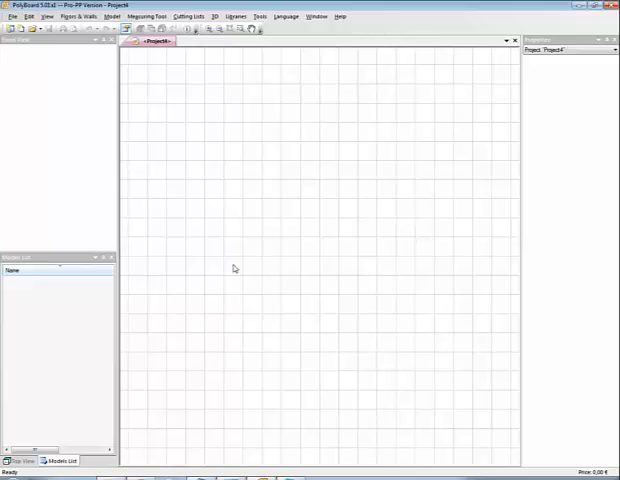
mouse_move(284, 224)
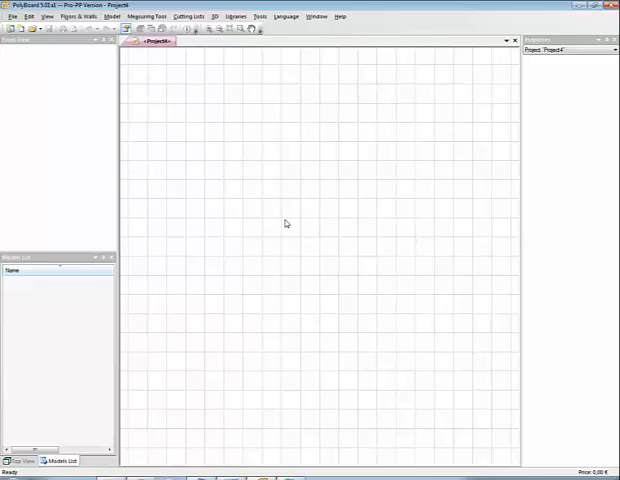
Choose New Rectangular Room from the empty room plan's context menu.
right_click(284, 224)
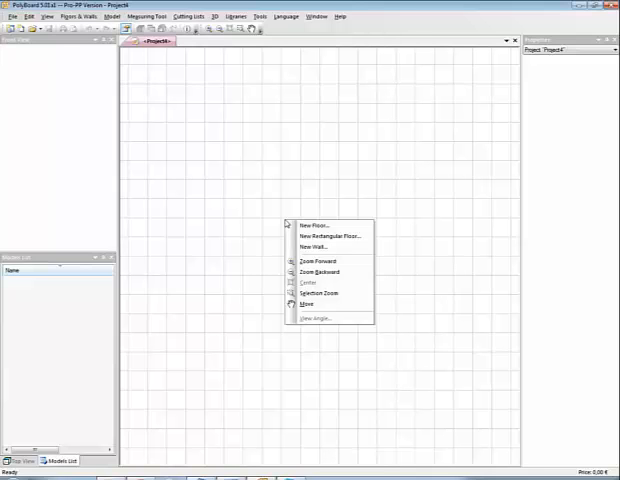
mouse_move(330, 236)
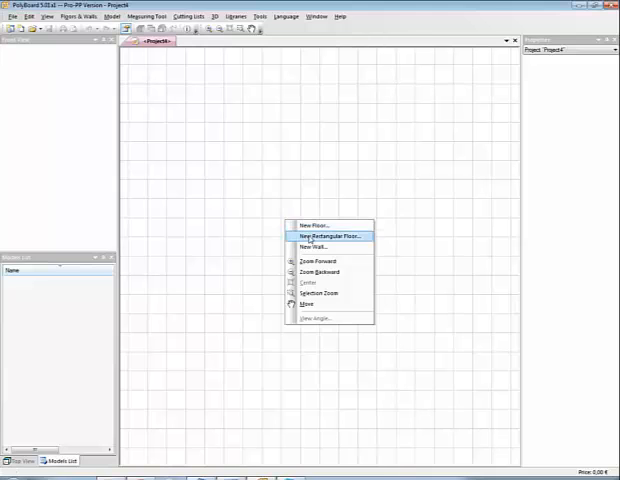
click(318, 236)
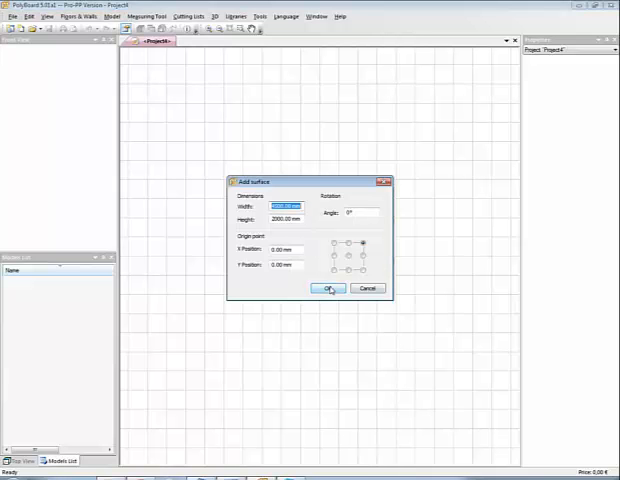
Confirm the room's dimensions and apply a wood texture image to its surface.
click(328, 288)
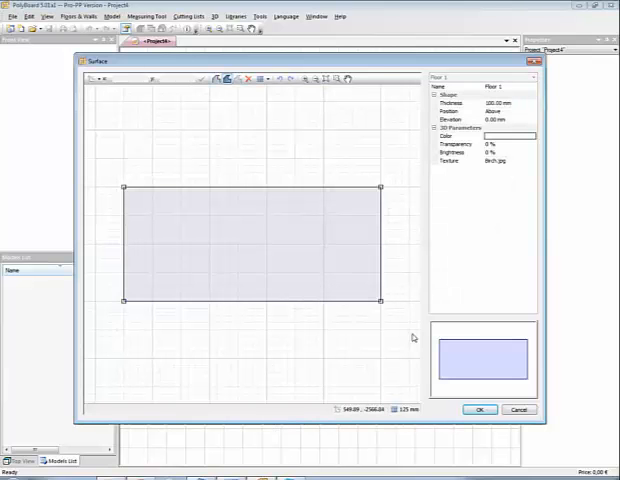
mouse_move(530, 108)
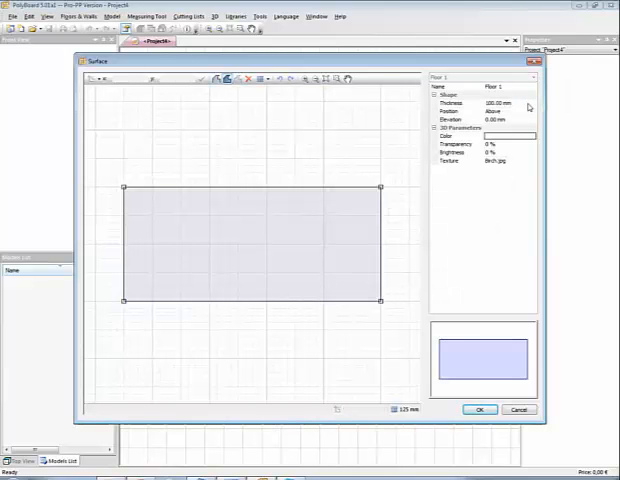
click(502, 104)
text(20)
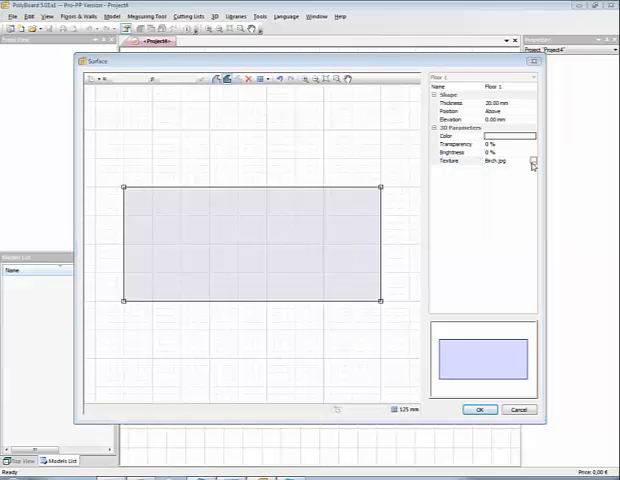
click(532, 160)
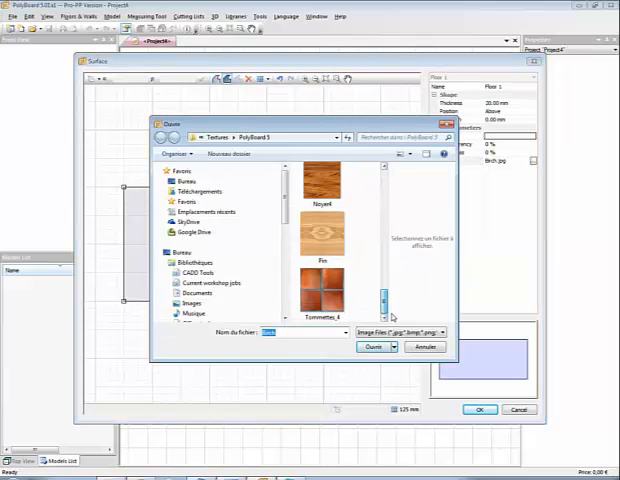
click(376, 348)
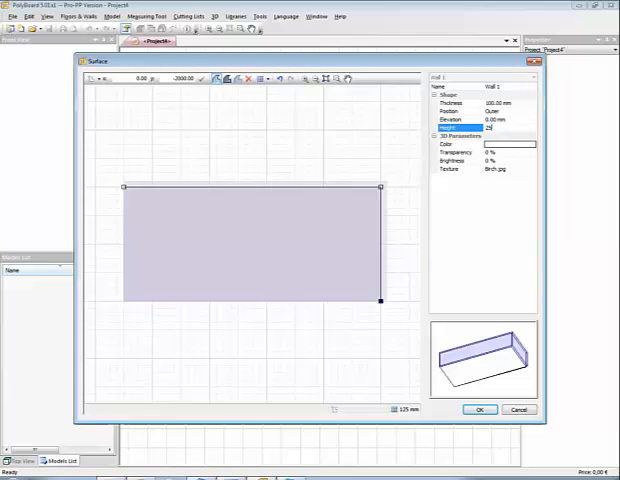
Set the wall height to 2500 mm, split the wall into two sections and finish editing.
text(2500.00 mm)
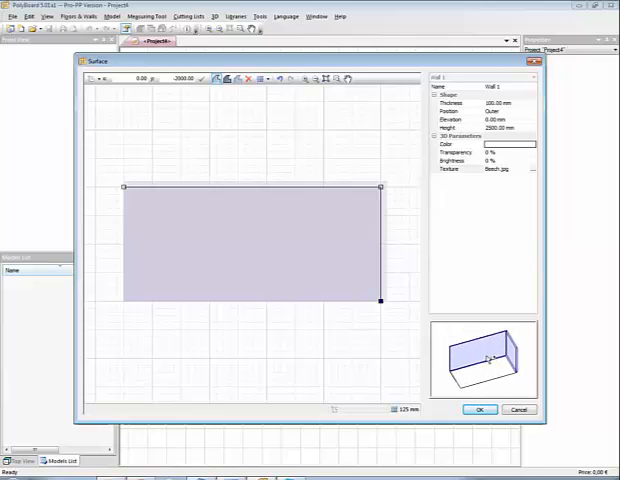
drag(386, 300, 230, 218)
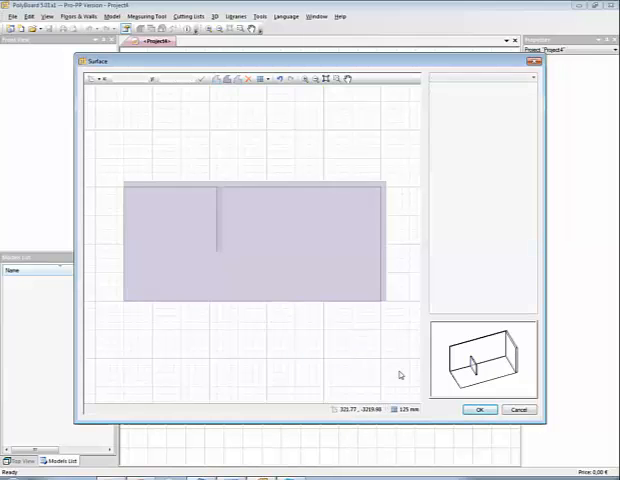
click(480, 408)
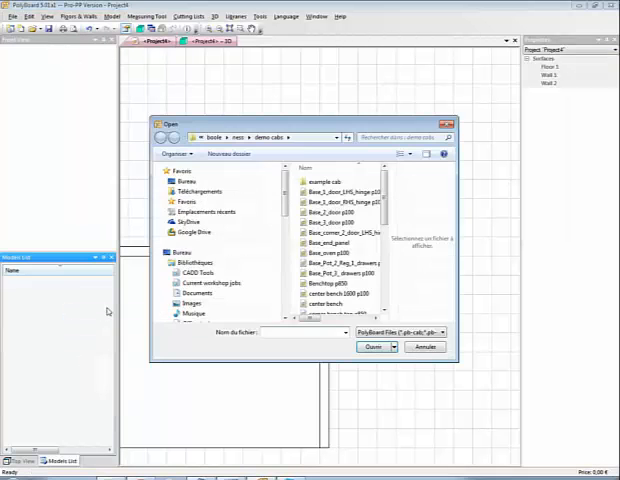
Load the base cabinet project file into the kitchen room.
click(340, 192)
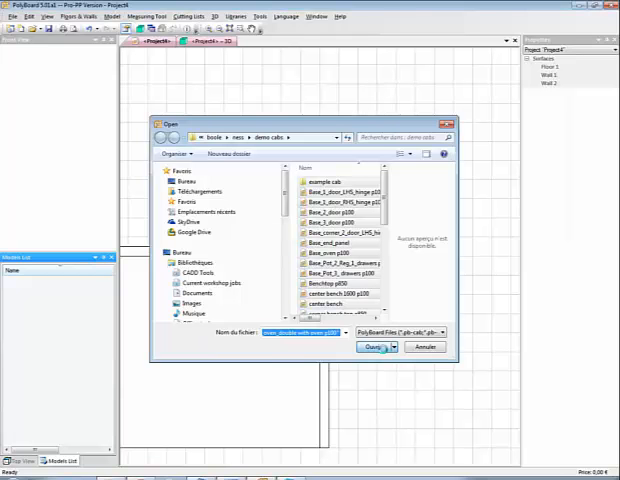
click(372, 348)
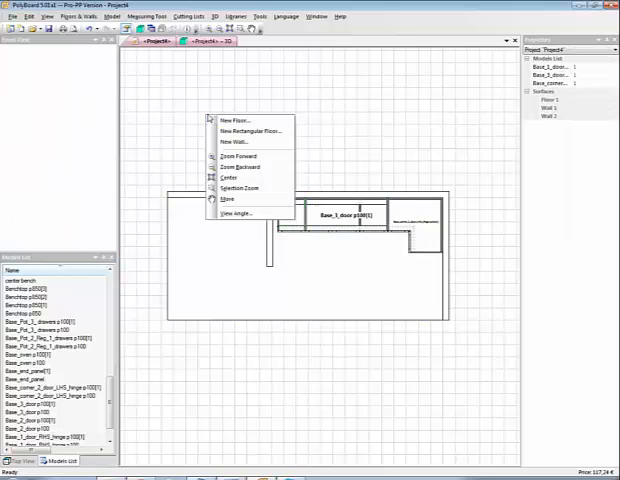
Switch to a 3D view angle, then to a closer preset angle on the end cabinet.
click(232, 214)
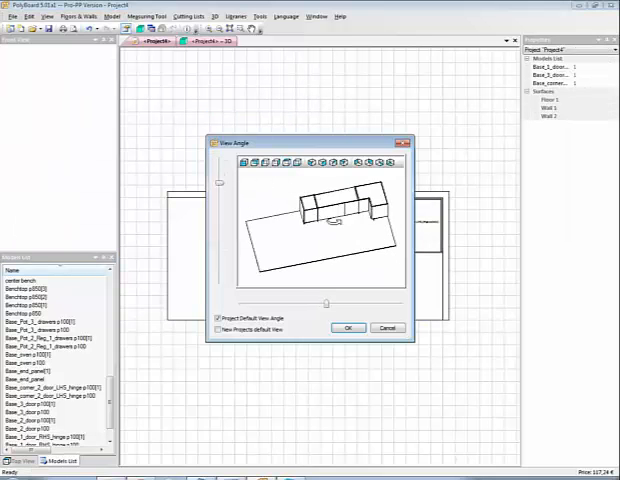
click(344, 328)
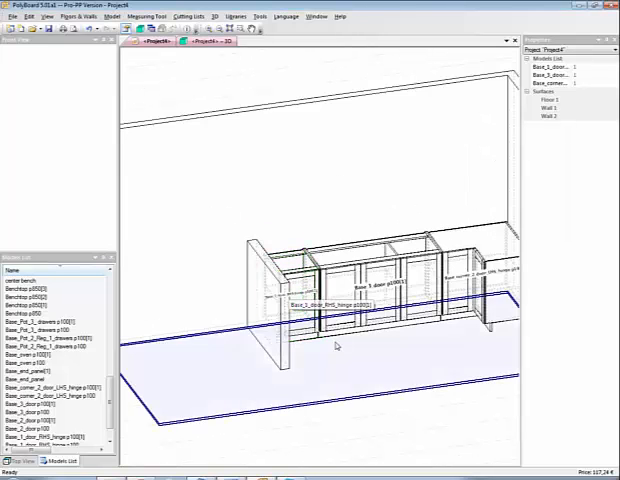
right_click(336, 344)
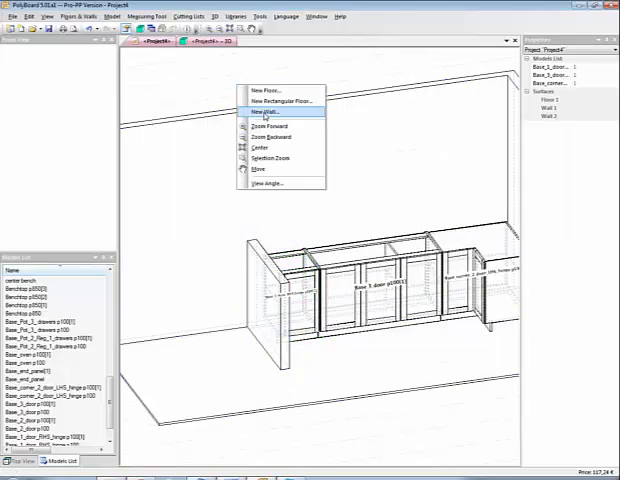
click(264, 184)
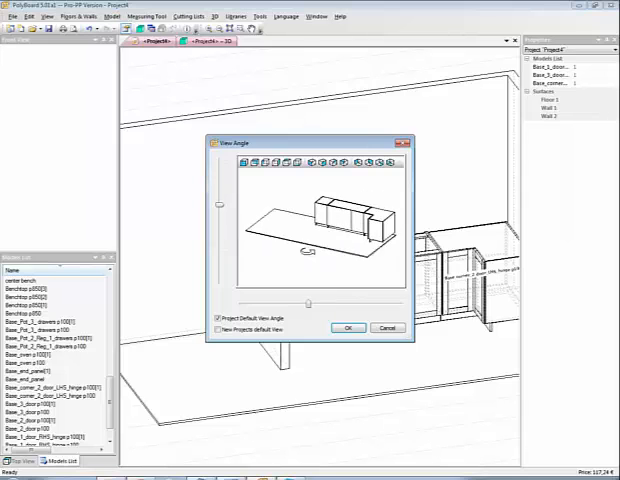
click(348, 328)
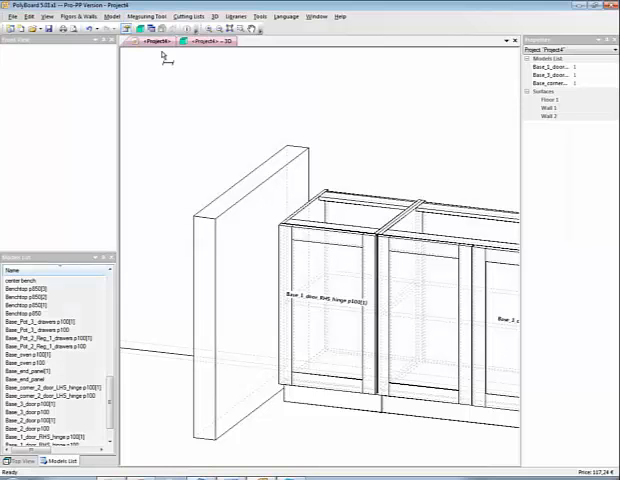
mouse_move(432, 176)
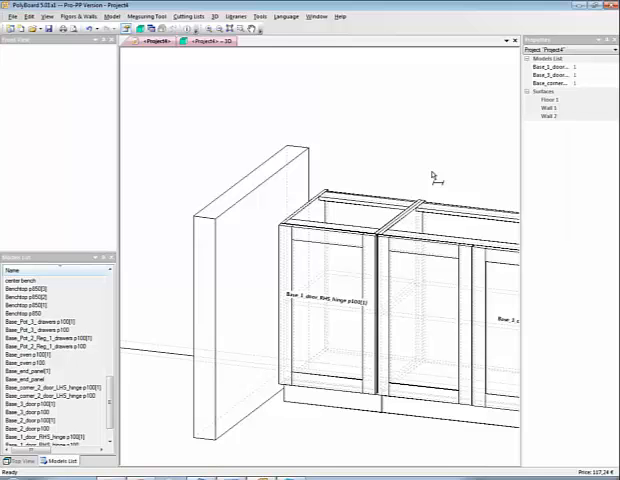
mouse_move(332, 180)
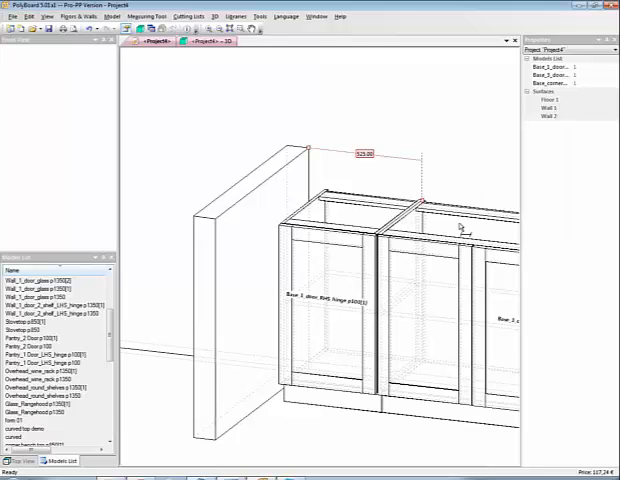
mouse_move(328, 112)
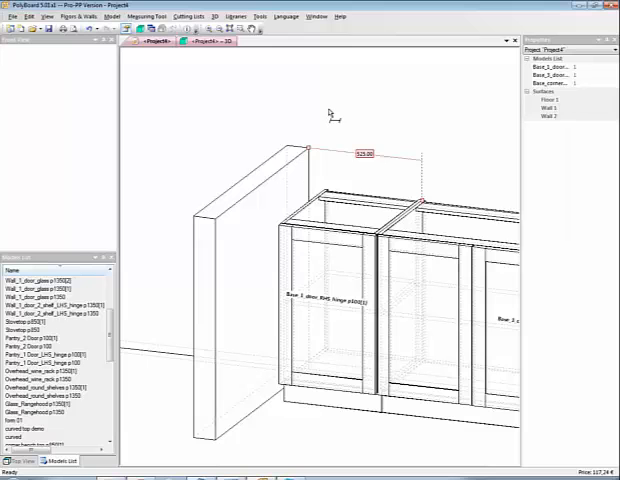
mouse_move(344, 208)
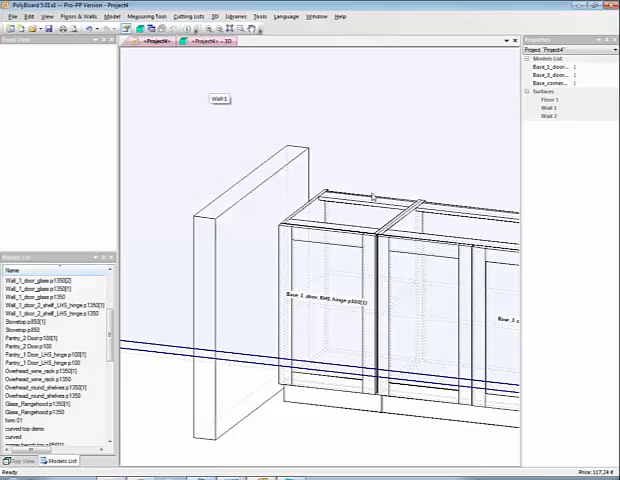
Open the end base cabinet's design and save its modifications into the project.
click(340, 290)
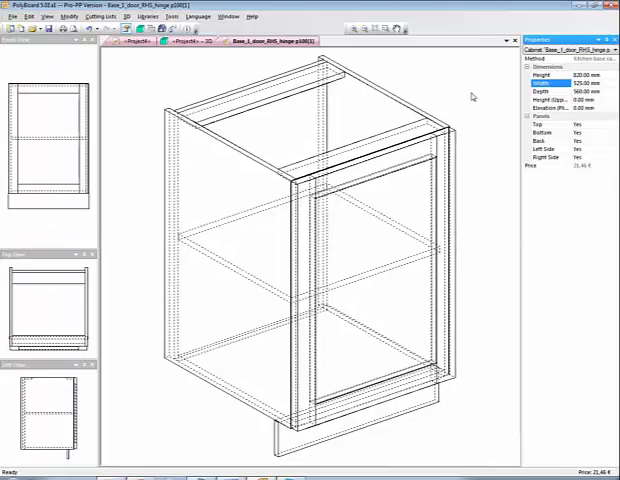
right_click(230, 76)
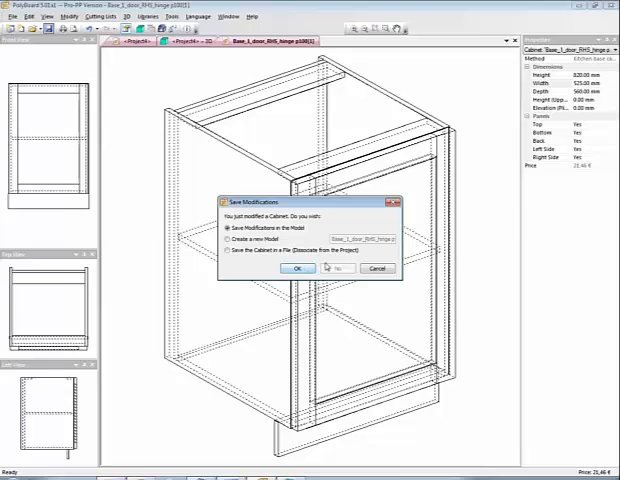
mouse_move(296, 268)
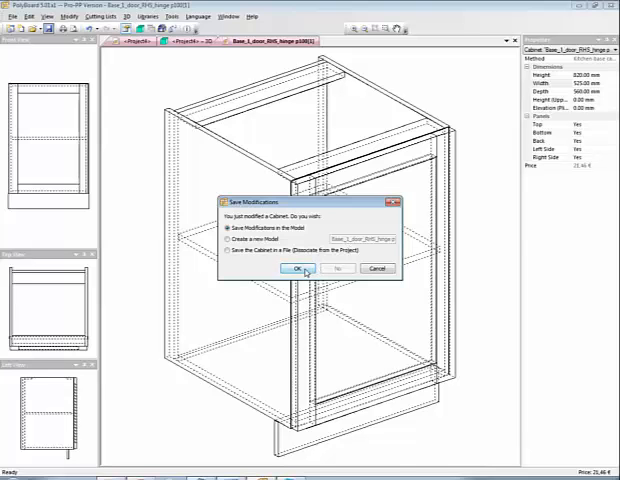
click(294, 268)
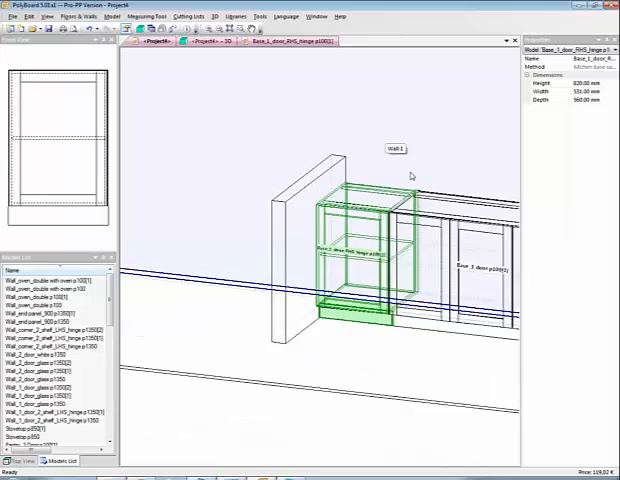
Drag the base cabinet into position beside the end panel.
drag(410, 176, 256, 196)
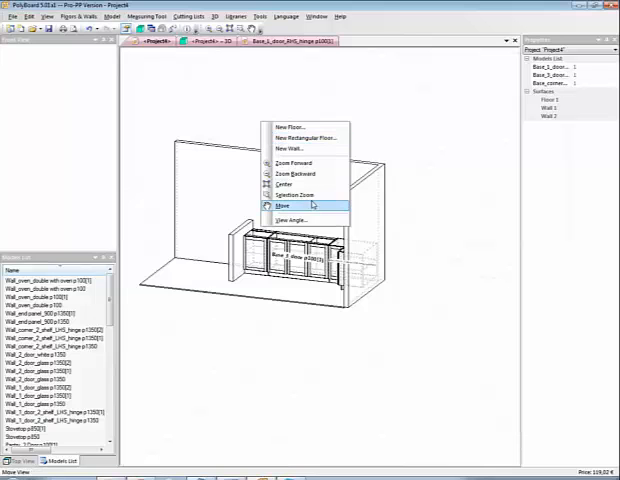
Switch to the top view and pick Base_3_door_p100 from the cabinet library.
click(286, 218)
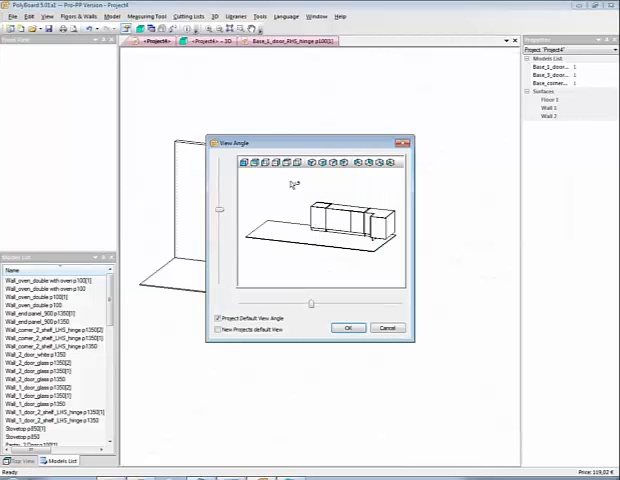
click(348, 328)
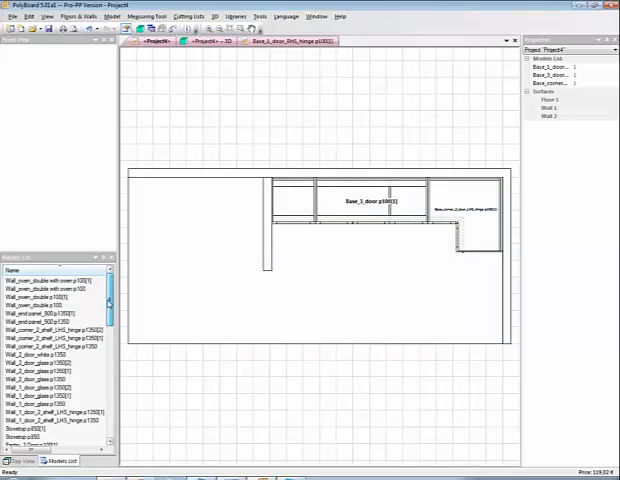
scroll(down, 3)
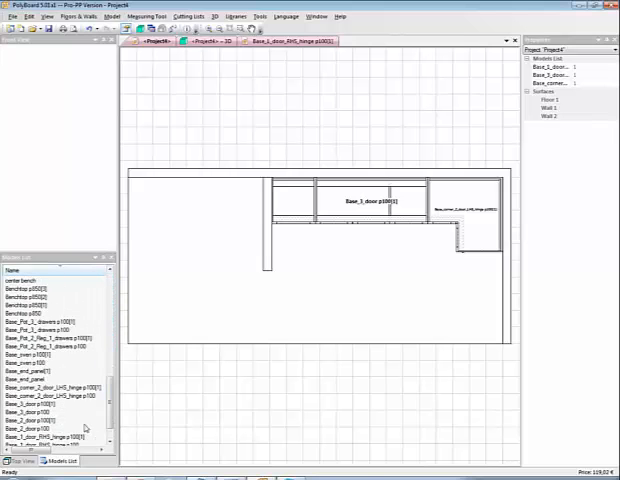
click(40, 412)
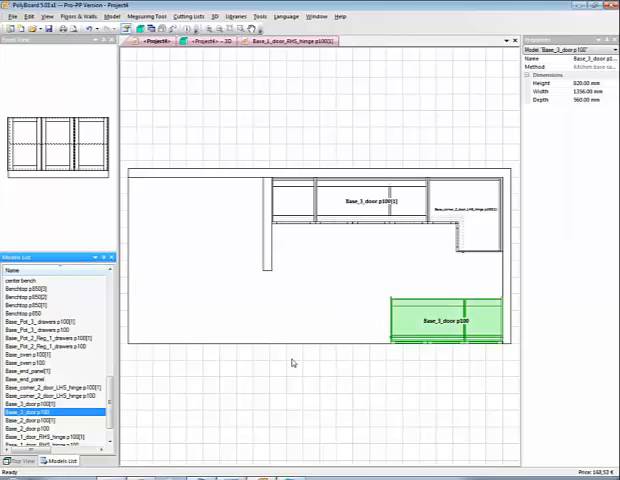
mouse_move(292, 366)
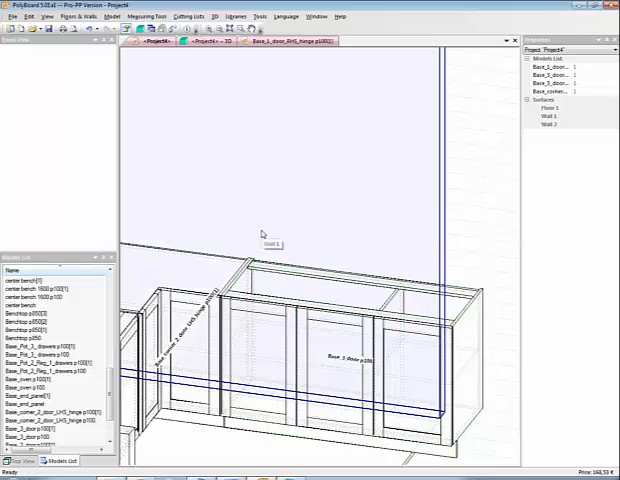
Select the three-door base cabinet to open it for editing.
click(148, 16)
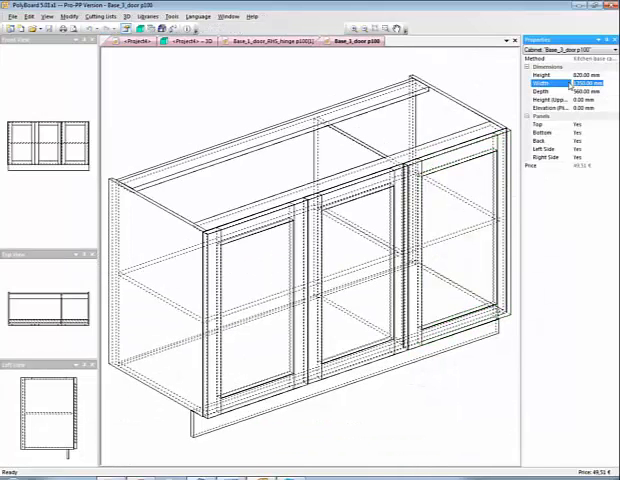
Set the three-door base cabinet width to 1000 and save the modification into the project.
text(1000)
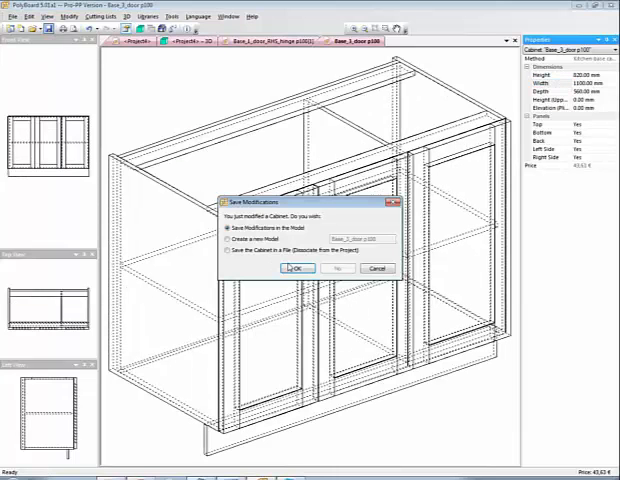
click(296, 268)
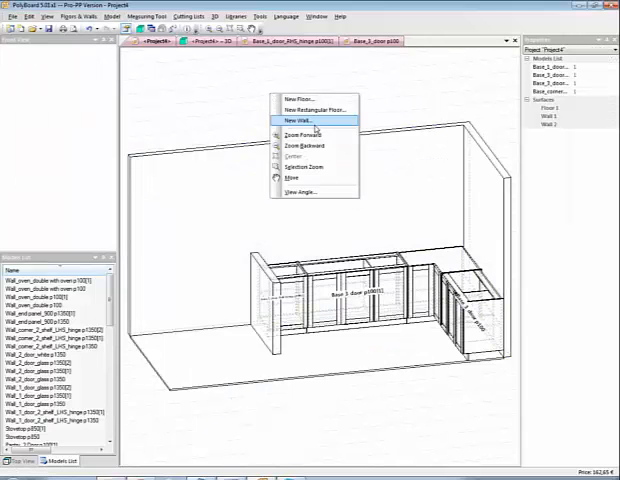
Switch to the top view and place wall cabinets from the library along the walls.
click(298, 192)
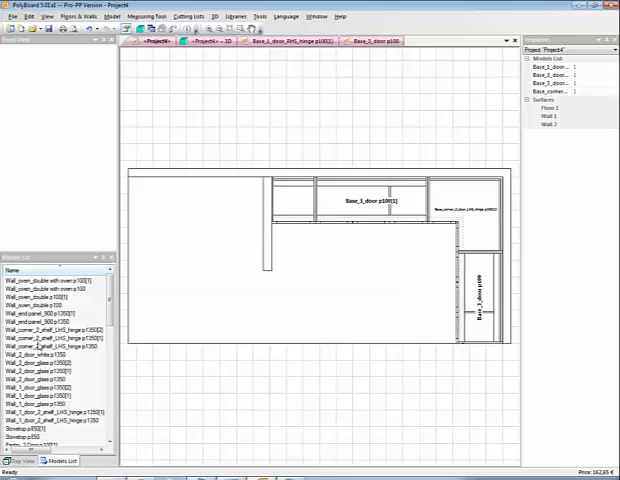
click(50, 344)
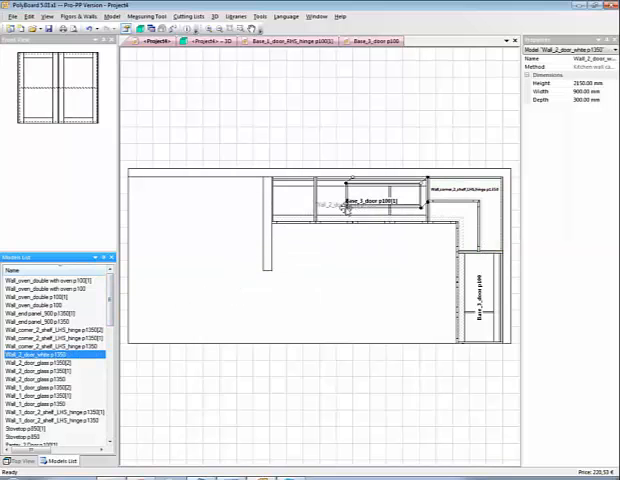
click(376, 200)
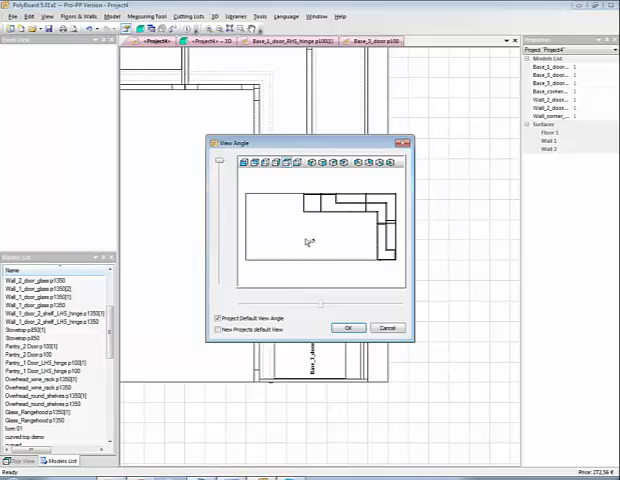
Choose an isometric view angle to show the whole kitchen rendered in 3D.
click(348, 328)
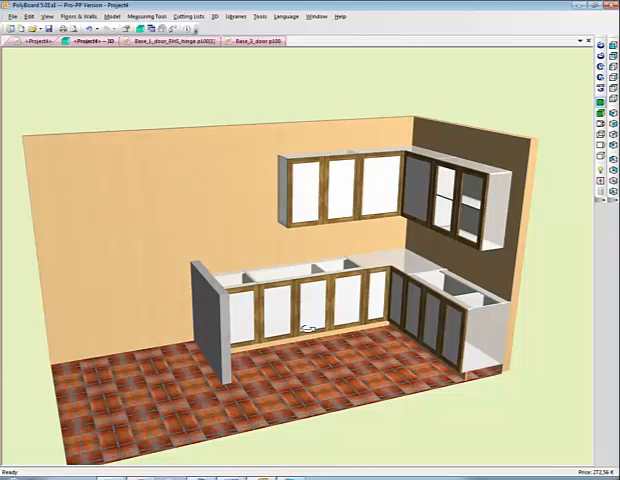
mouse_move(164, 178)
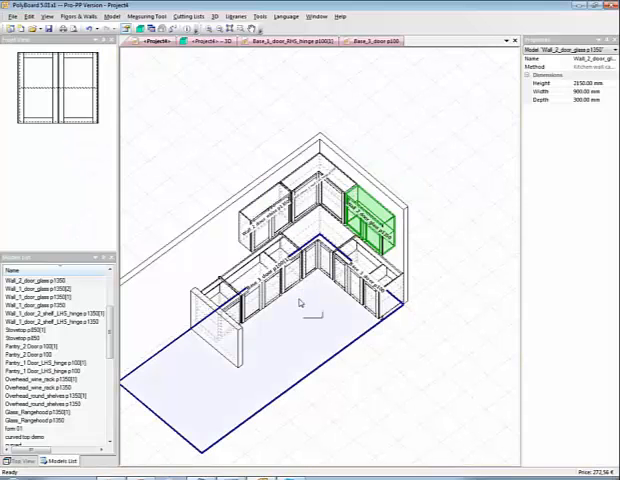
Set a front isometric view angle showing all cabinets as a labeled line drawing.
right_click(300, 302)
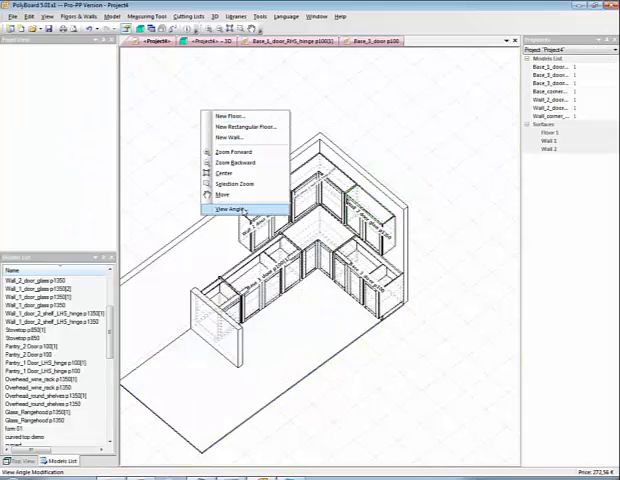
click(224, 208)
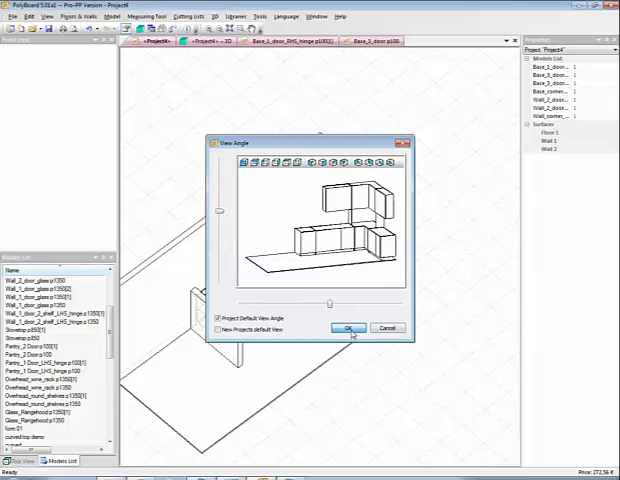
click(344, 328)
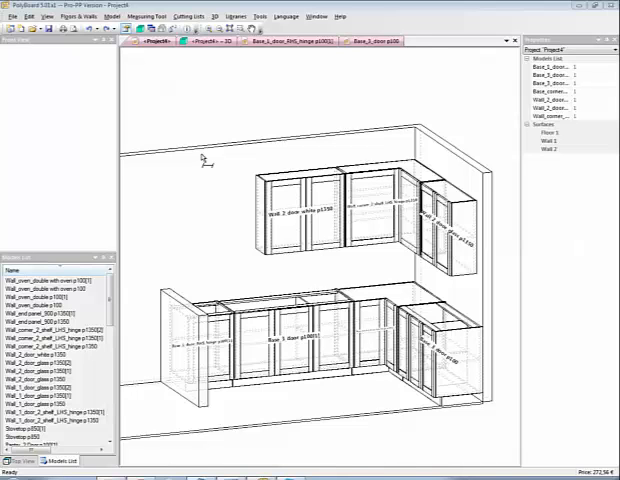
mouse_move(172, 76)
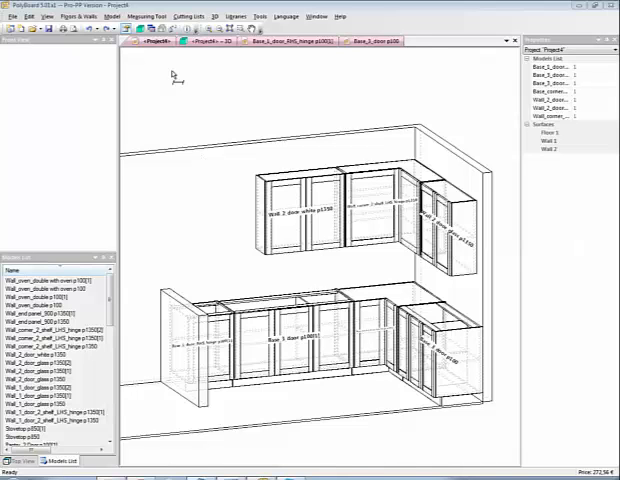
Start the Measuring tool to measure across the upper wall cabinets.
click(148, 16)
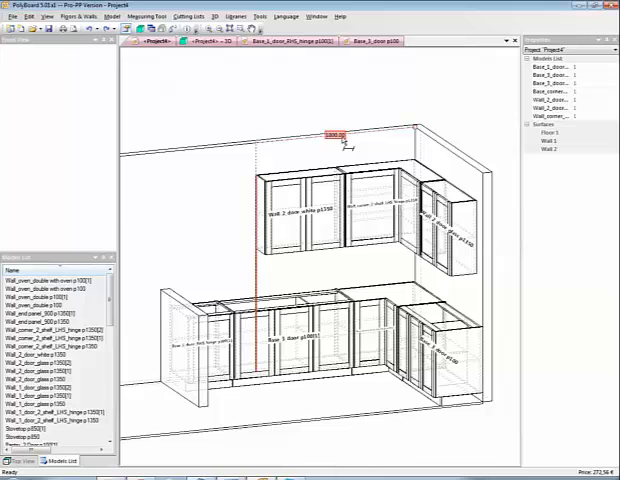
Keep the wall-cabinet measurement as a permanent dimension.
right_click(344, 148)
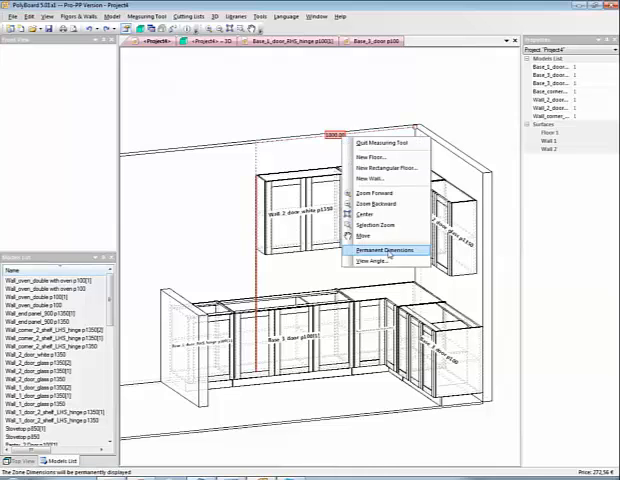
click(388, 250)
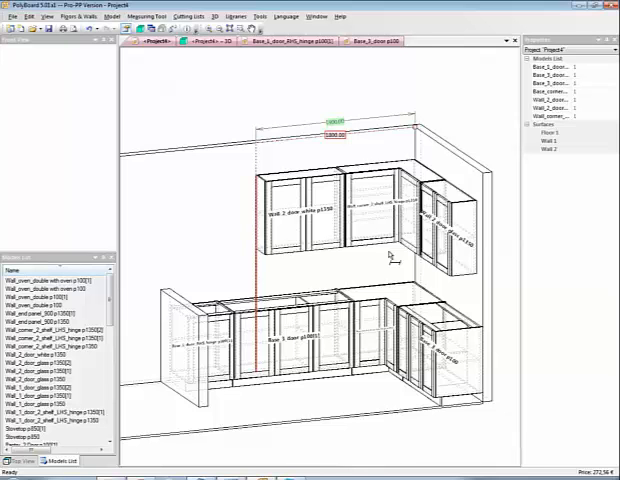
mouse_move(358, 126)
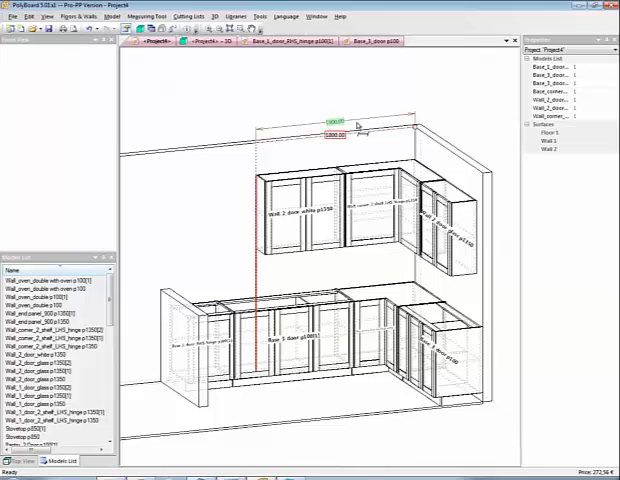
mouse_move(204, 224)
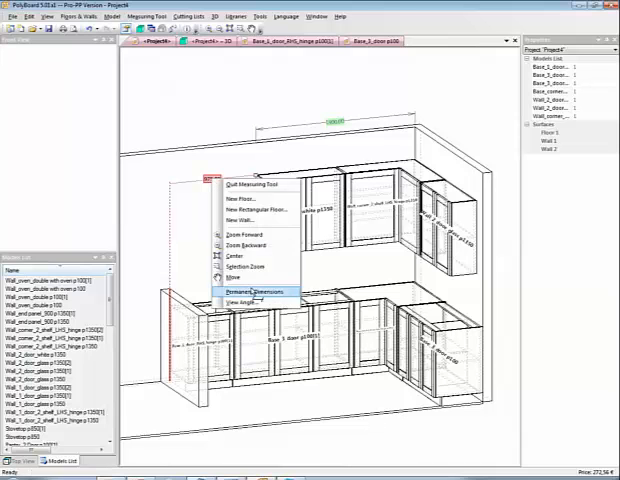
Keep the second measurement over the wall cabinets as a permanent dimension.
click(256, 292)
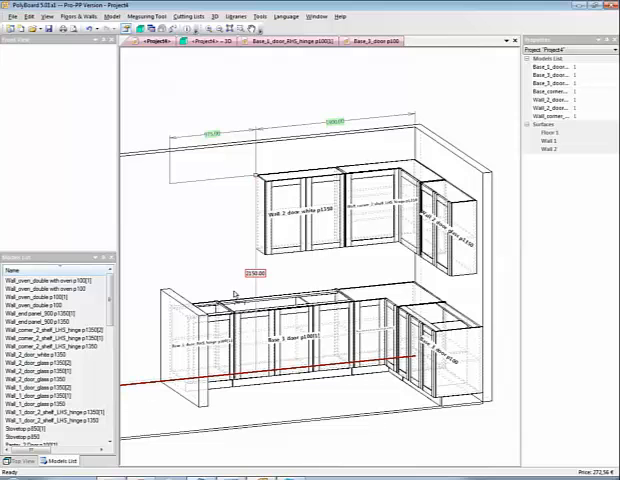
Make the floor measurement in front of the base cabinets a permanent dimension.
right_click(232, 292)
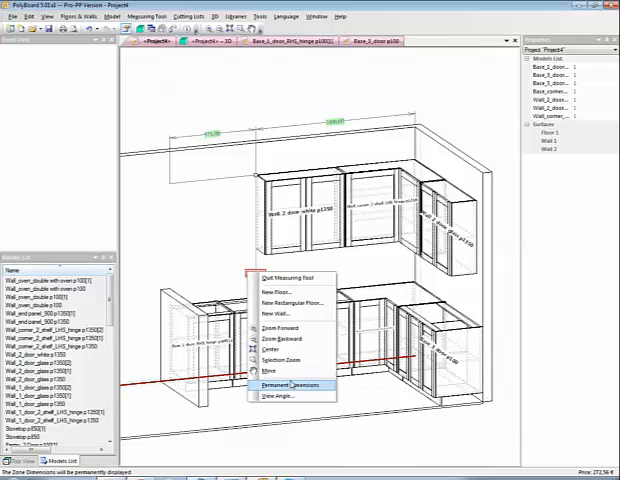
click(288, 384)
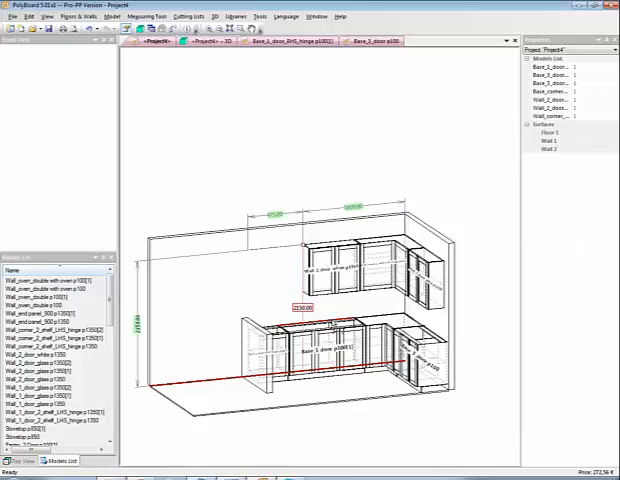
mouse_move(268, 138)
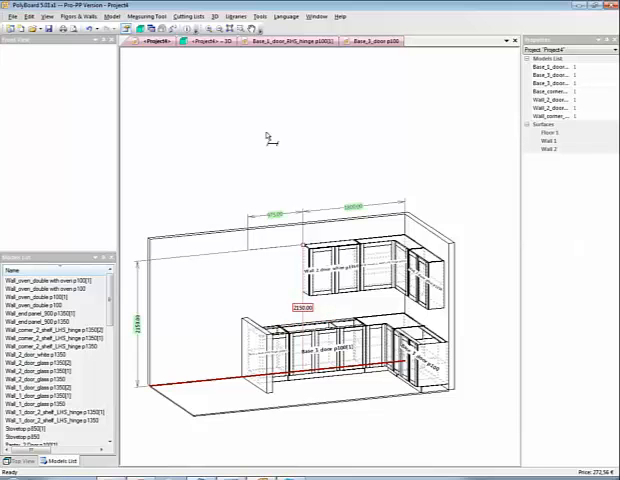
Change the view angle to a flat front elevation with dimensions shown.
right_click(264, 136)
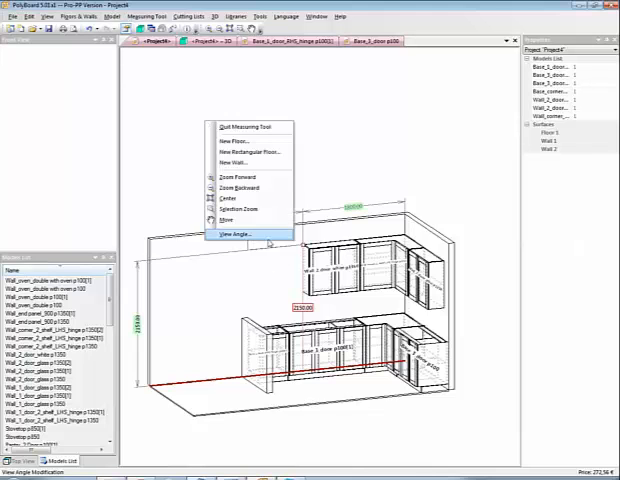
click(236, 232)
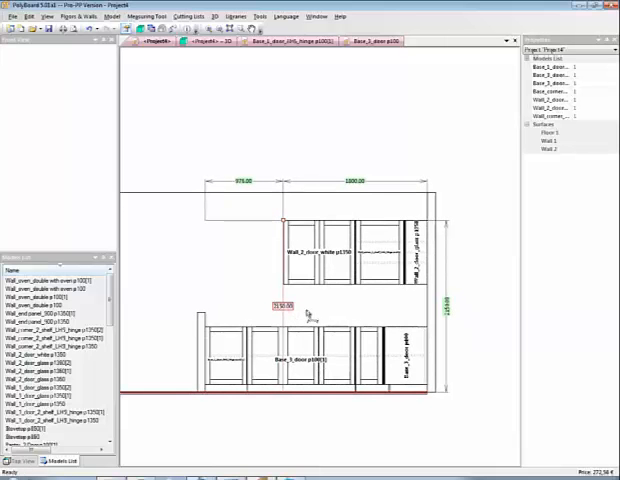
click(378, 256)
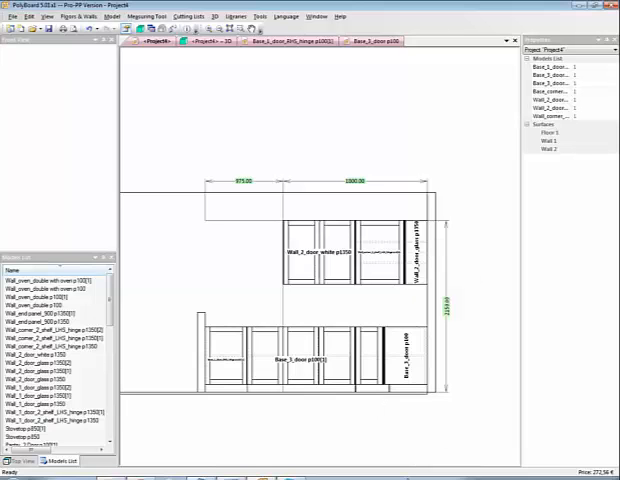
mouse_move(224, 116)
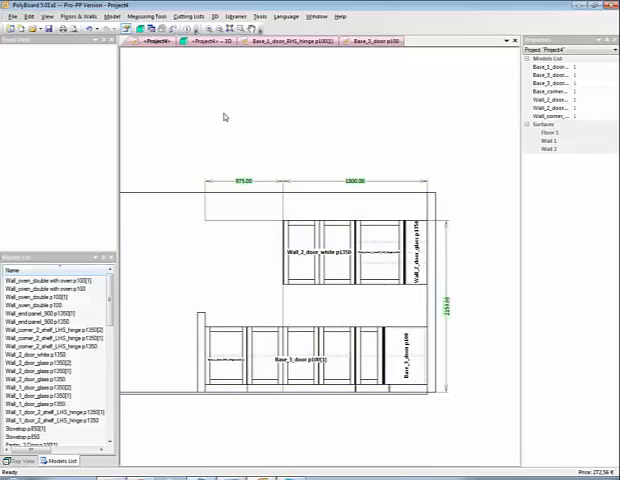
Add a partial view via File > Partial Views with a vertical cutting plane through the cabinets.
click(10, 16)
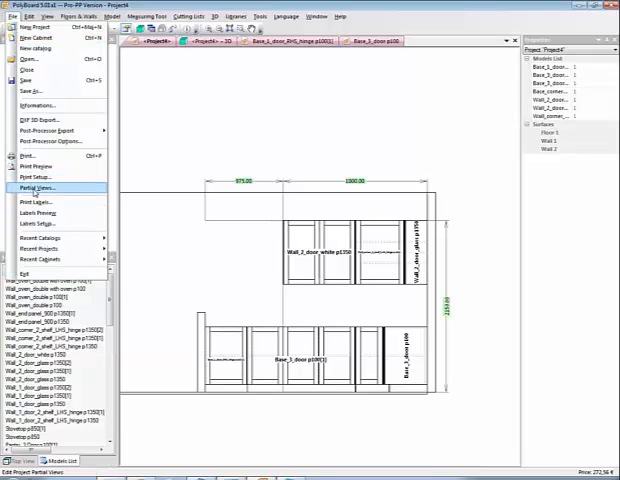
click(38, 188)
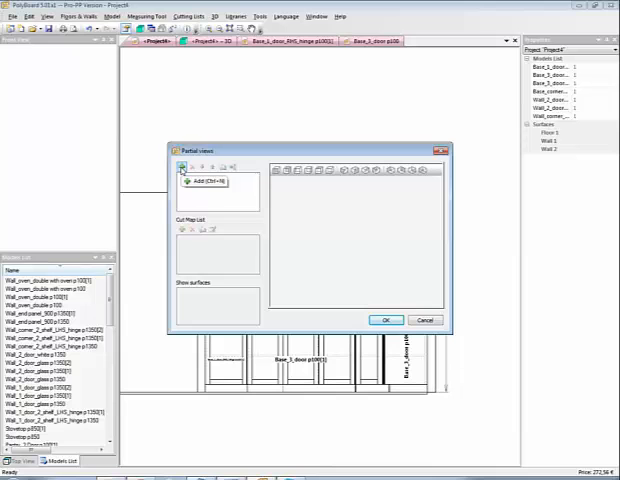
click(182, 168)
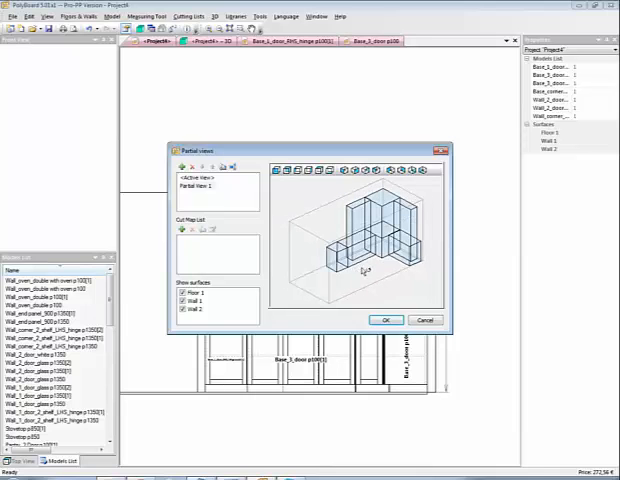
click(174, 228)
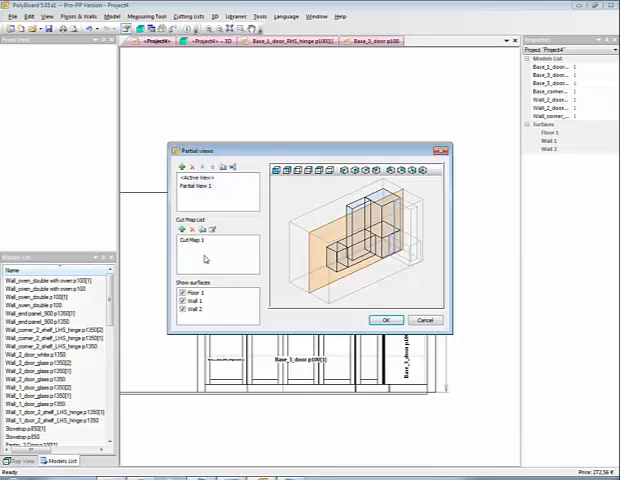
mouse_move(212, 230)
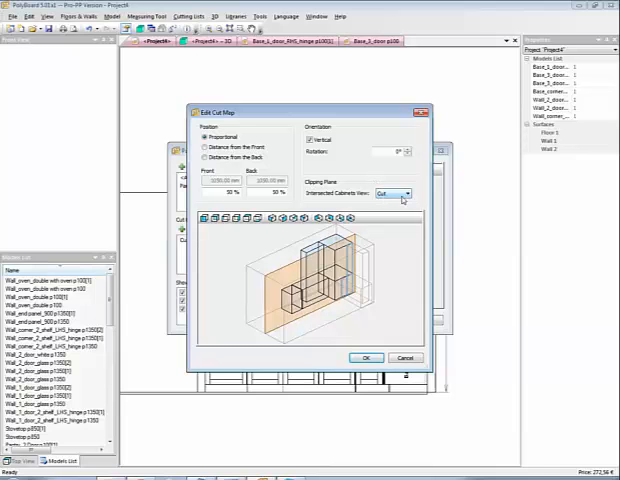
click(392, 192)
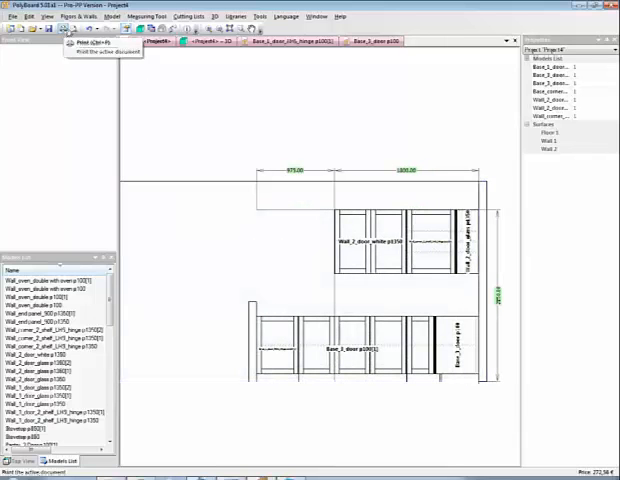
Preview the dimensioned isometric kitchen drawing as a printable page with the company heading.
click(90, 44)
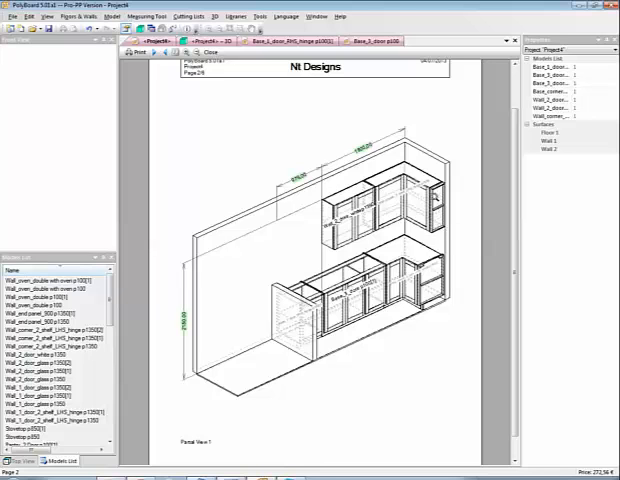
mouse_move(440, 244)
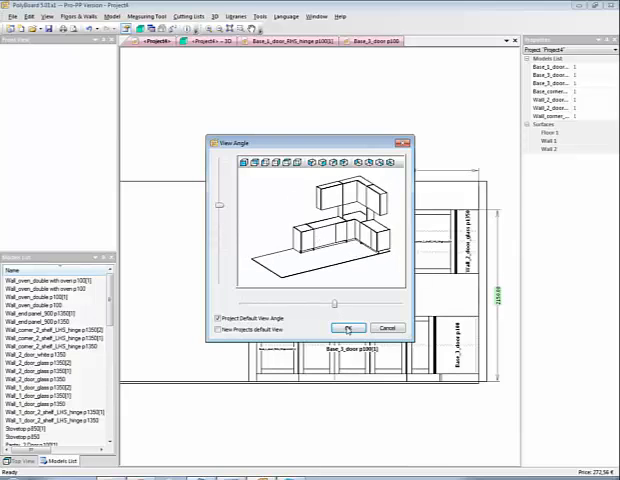
Restore the project default view angle, then select Partial View 2 in Partial Views to review its section.
click(348, 328)
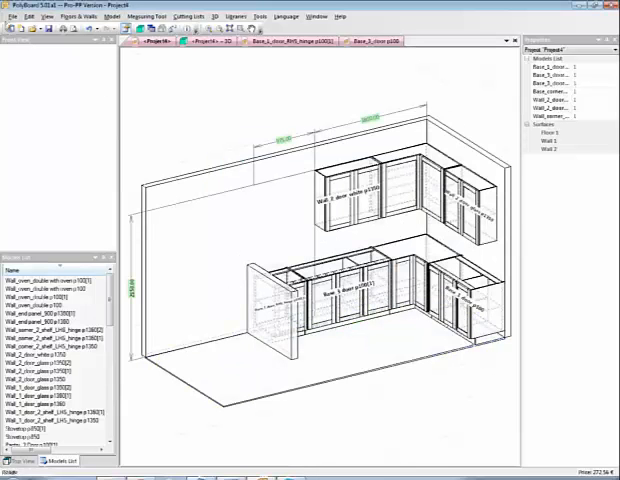
click(12, 16)
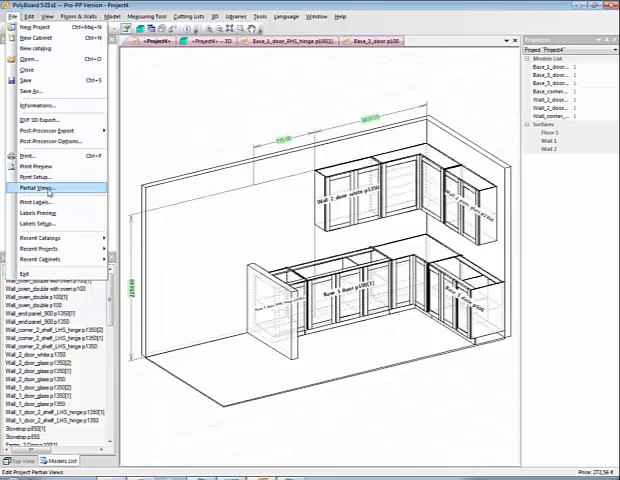
click(38, 188)
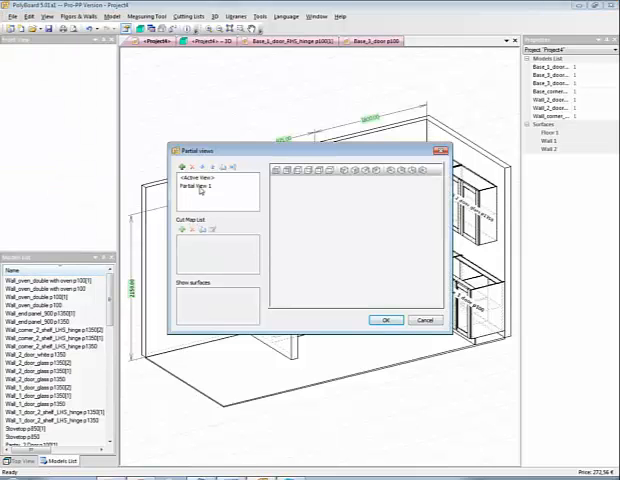
click(200, 188)
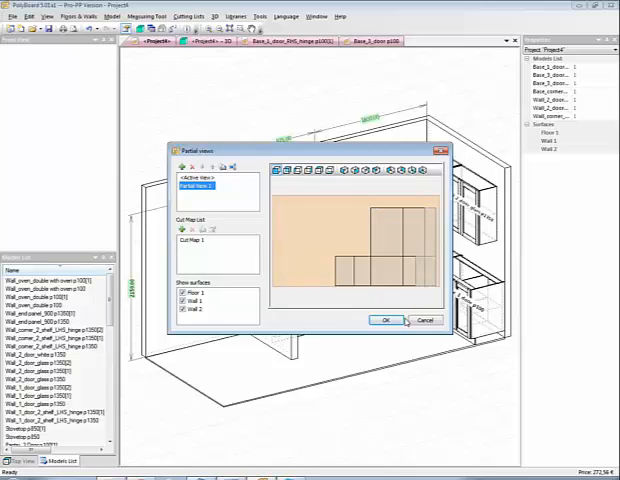
click(384, 320)
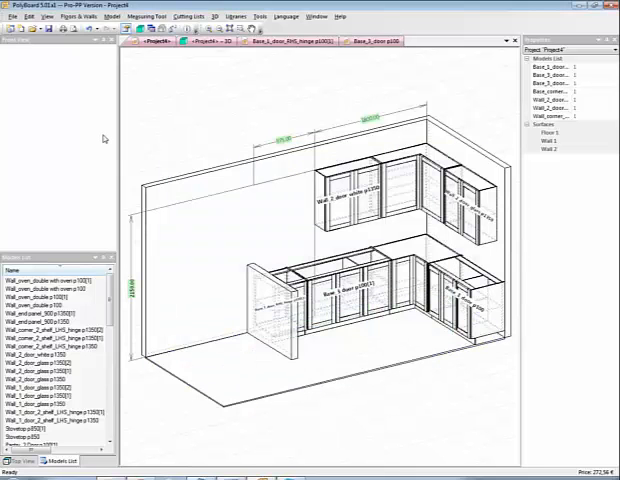
click(14, 16)
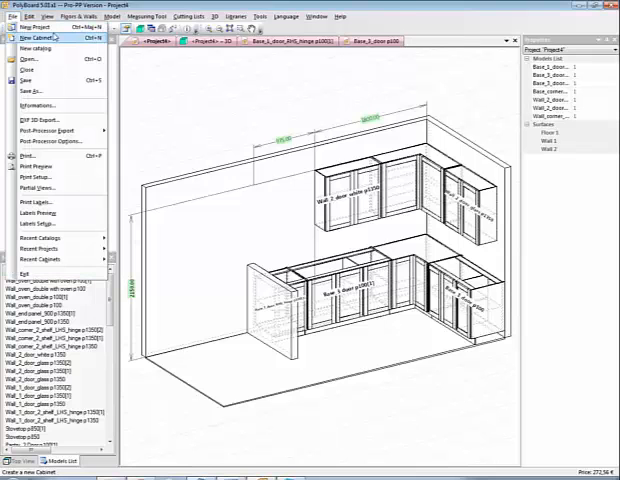
click(34, 164)
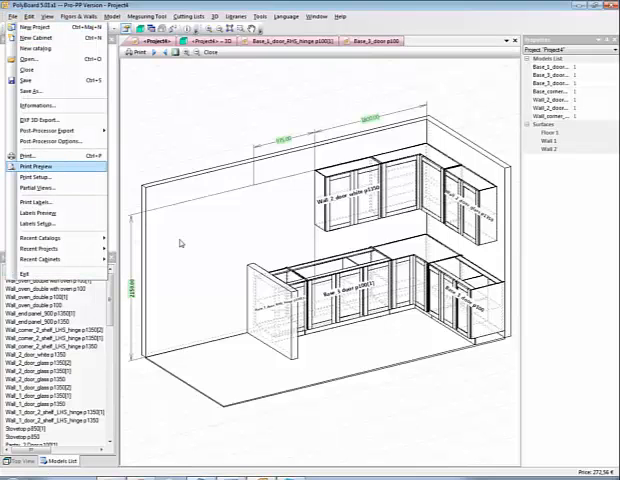
Preview Partial View 2's dimensioned front elevation of the cabinets as a printable page.
click(36, 164)
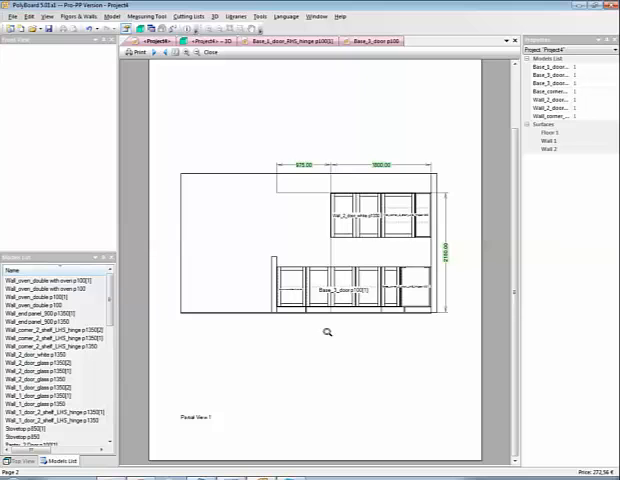
mouse_move(388, 338)
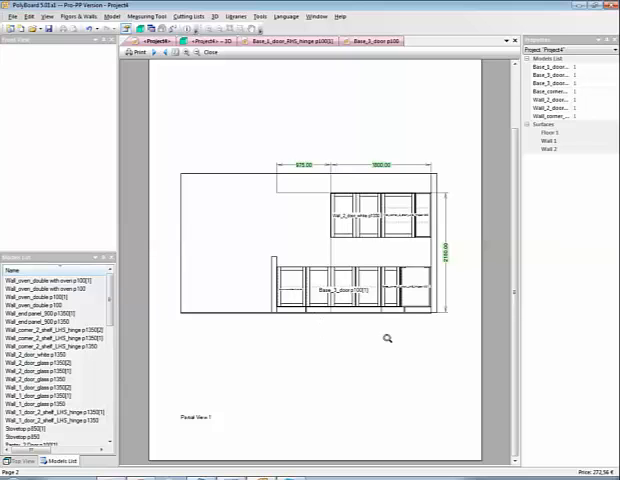